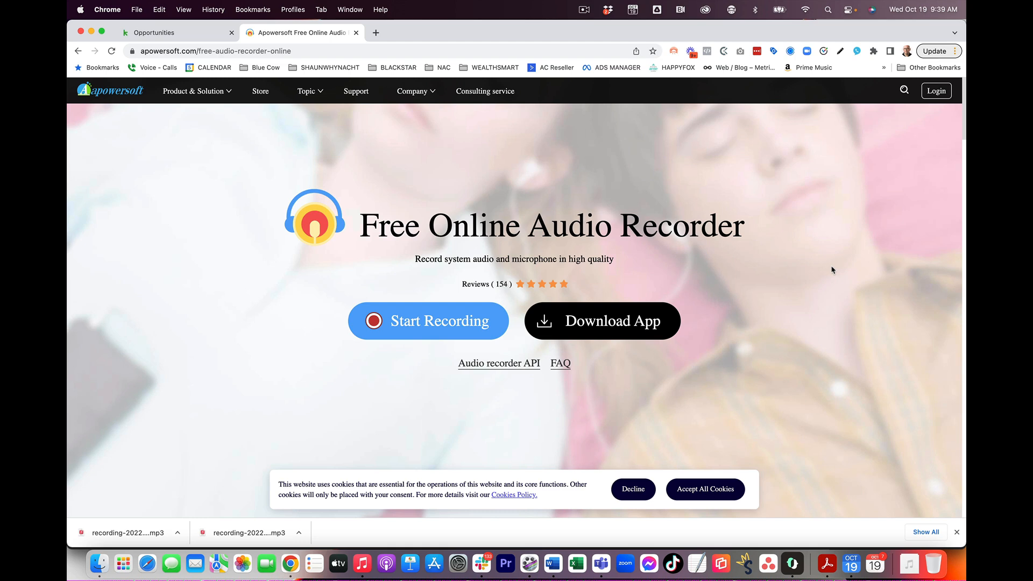
mouse_move(534, 395)
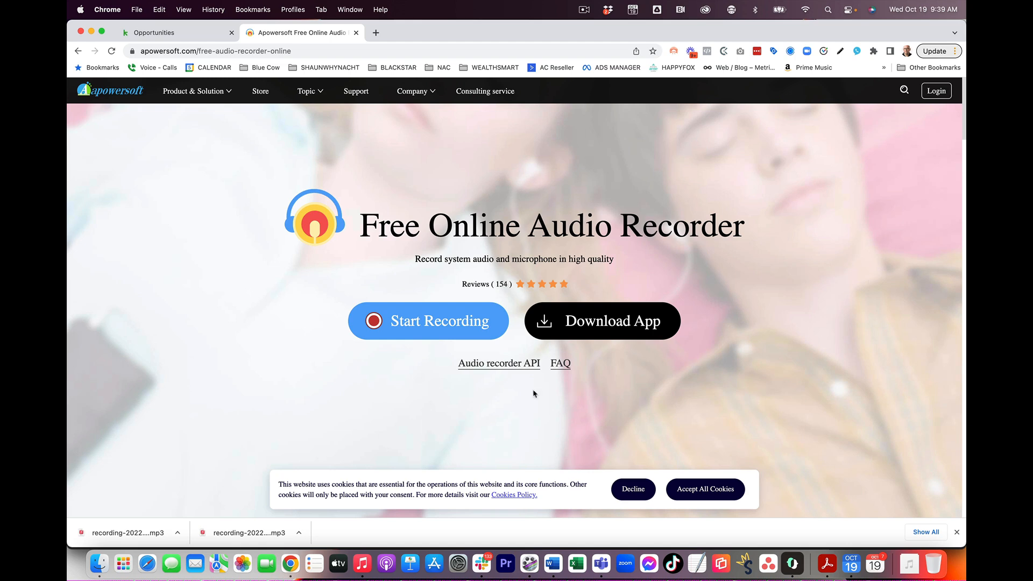
mouse_move(418, 324)
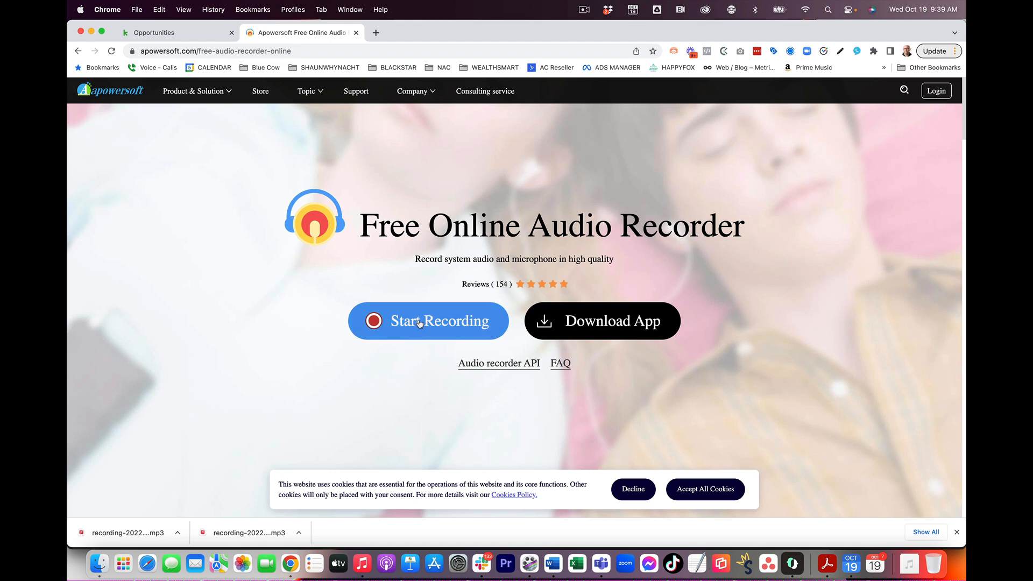
Step: Open the Apowersoft recording source options with Microphone selected
left_click(428, 322)
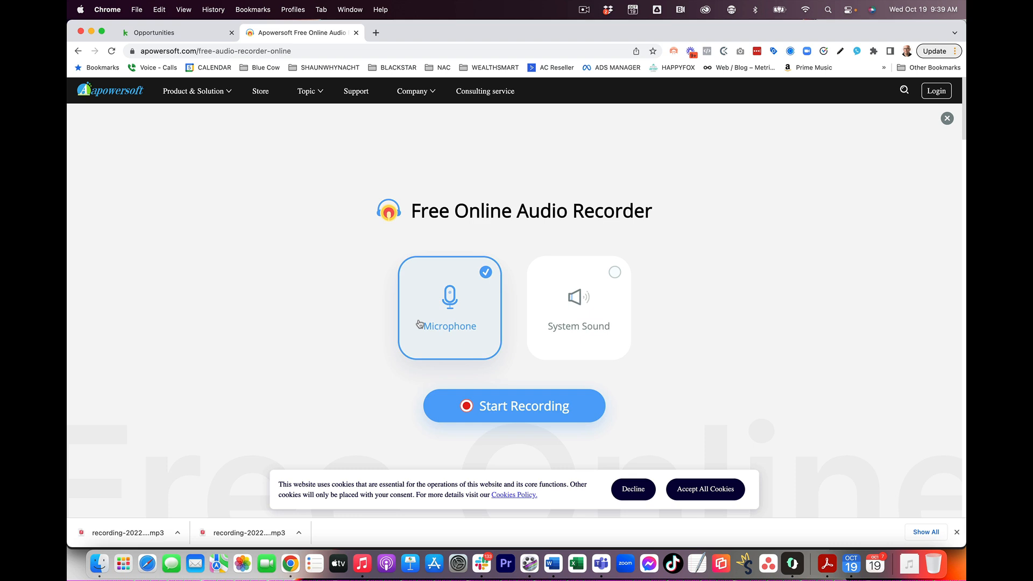
mouse_move(440, 363)
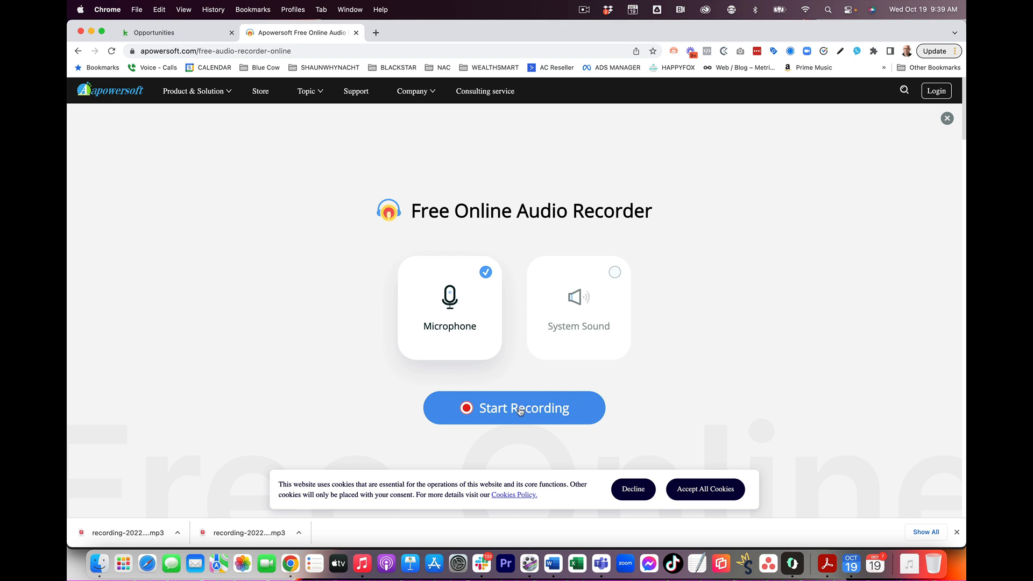
Step: Record from the microphone for about twelve seconds, dismissing the desktop-version banner
left_click(514, 408)
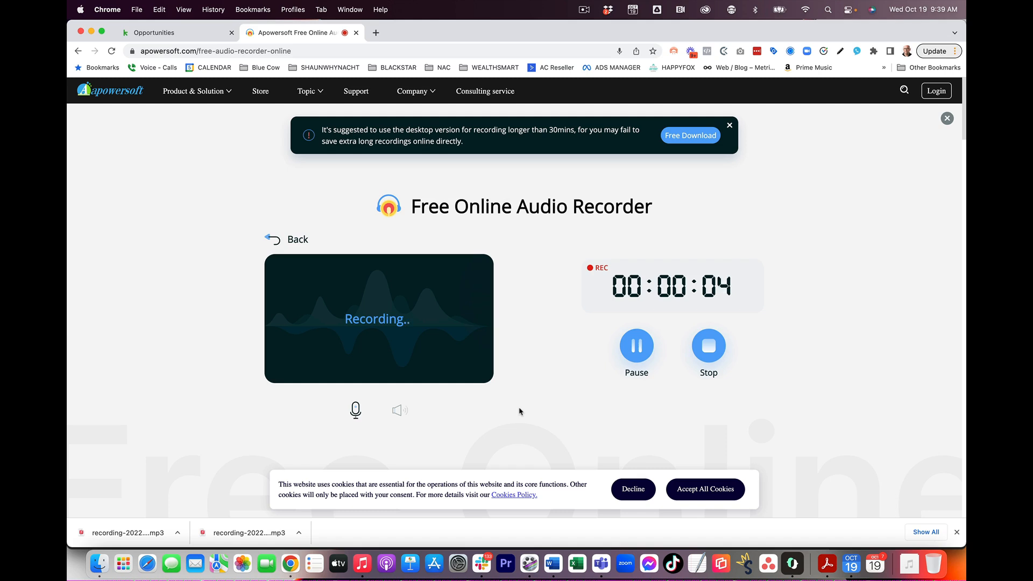
left_click(730, 125)
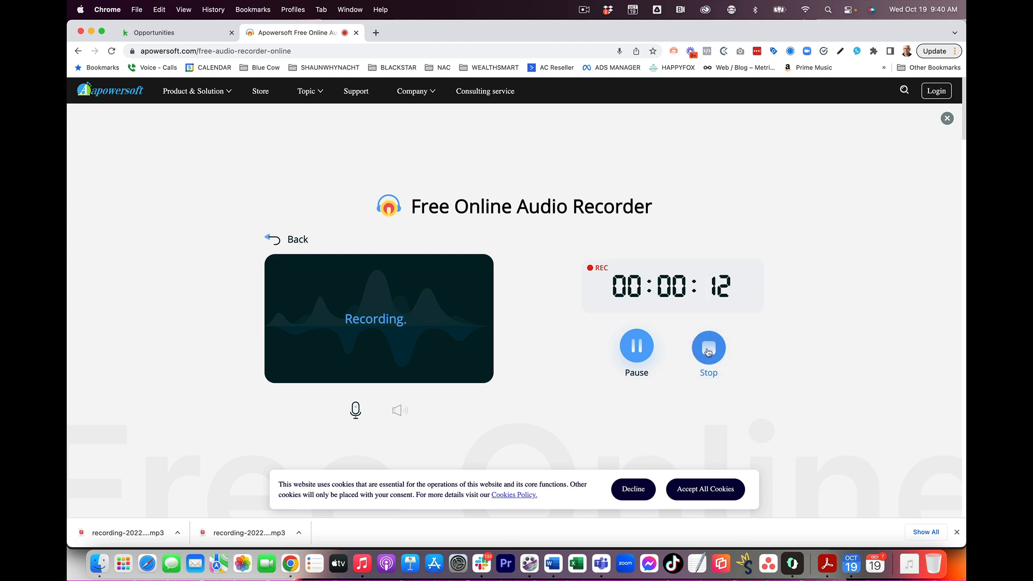
Step: Stop the 14-second recording, preview it, and save it as an mp3
left_click(708, 347)
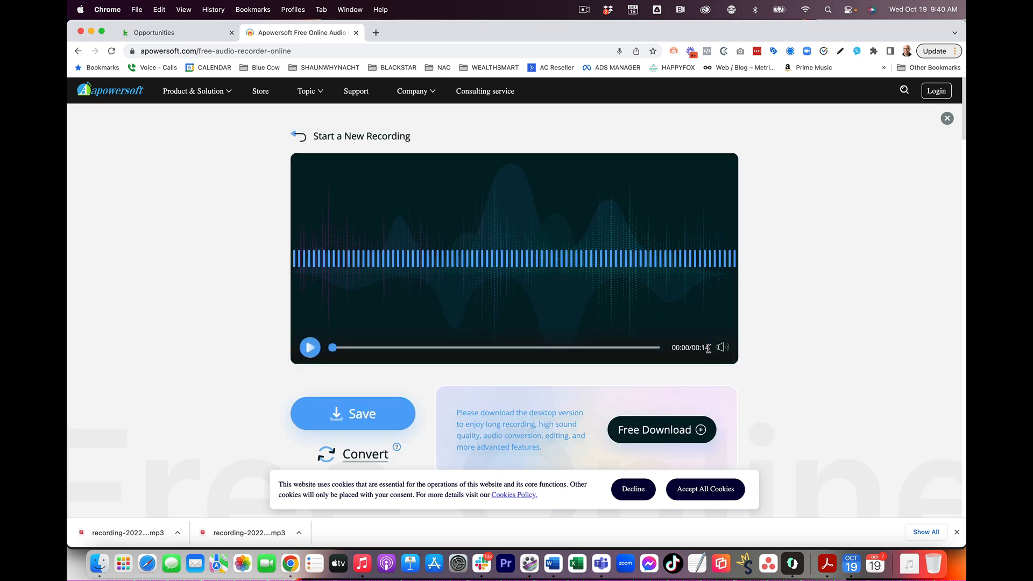
left_click(310, 348)
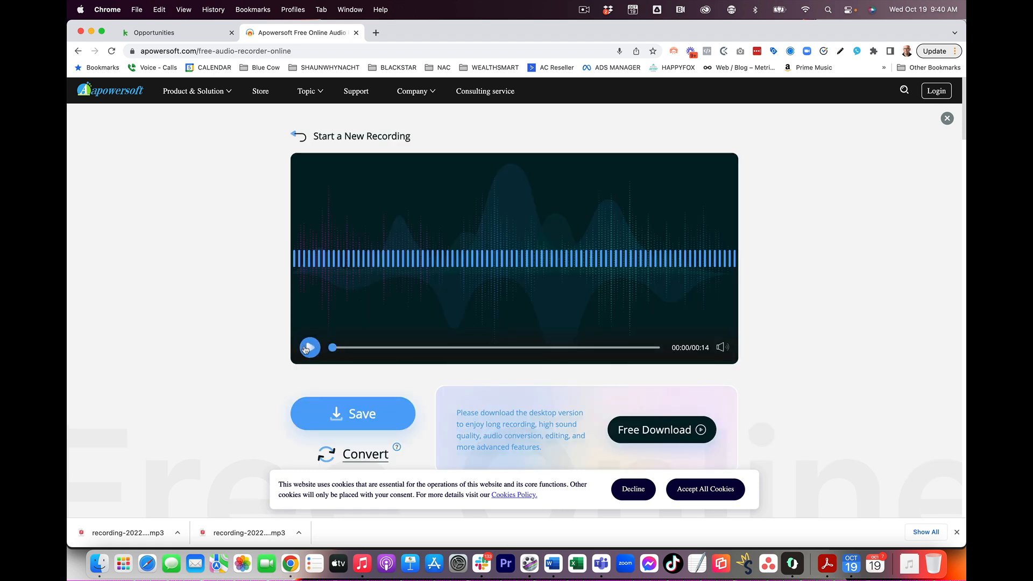
left_click(310, 348)
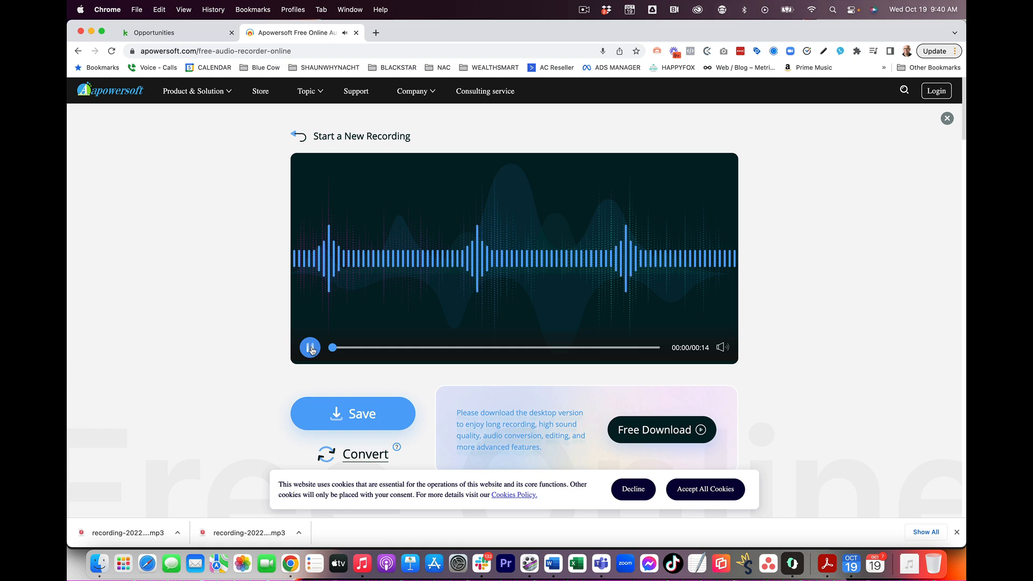
left_click(310, 348)
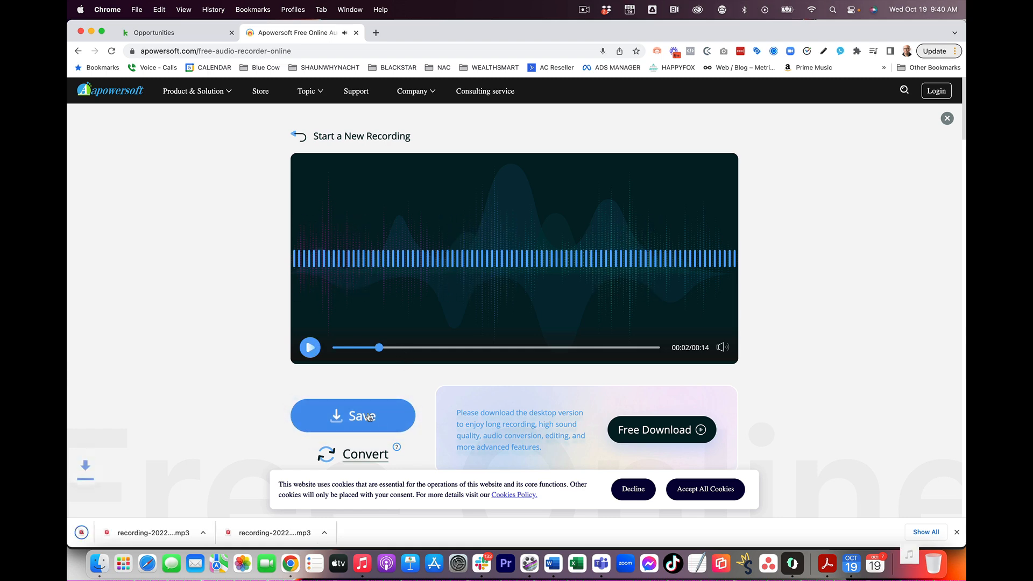
left_click(353, 416)
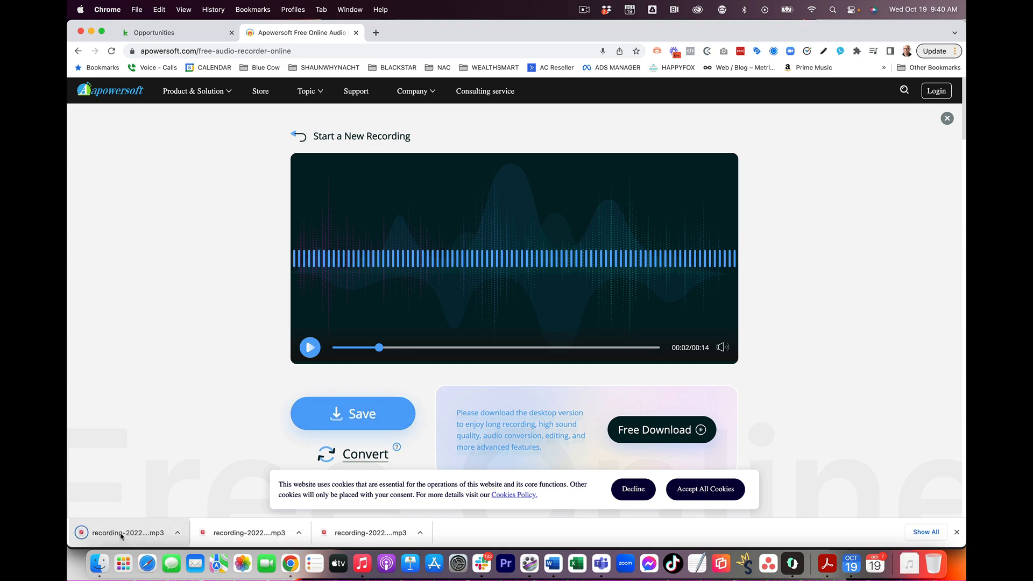
mouse_move(121, 537)
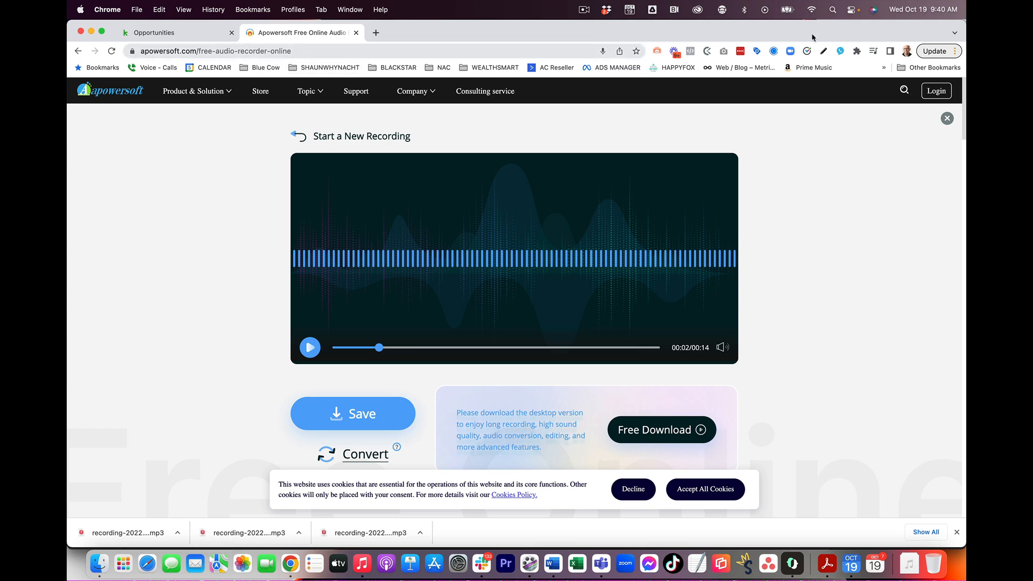
Step: Open the JustCall dashboard from the browser extension panel
left_click(840, 51)
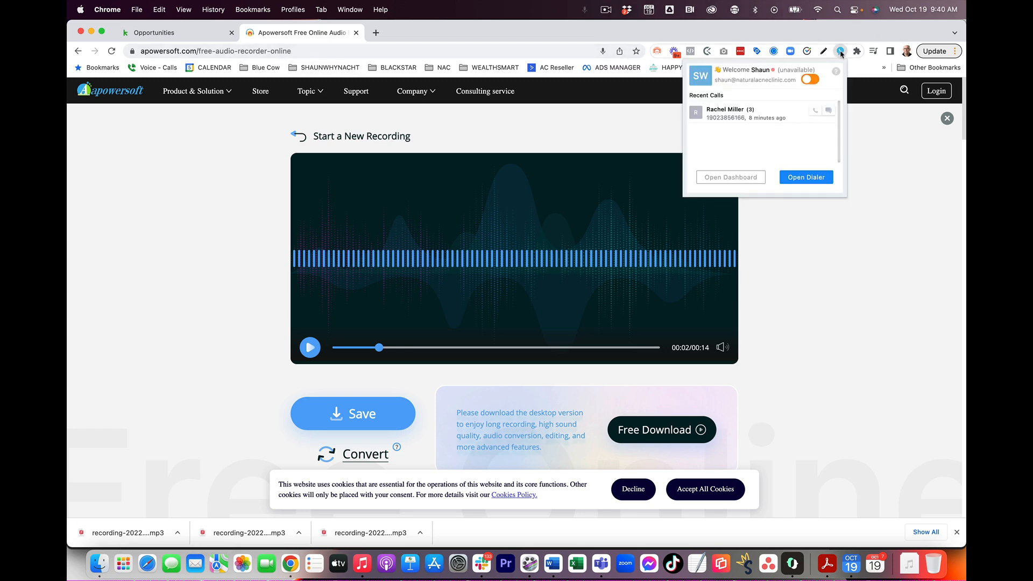
mouse_move(730, 179)
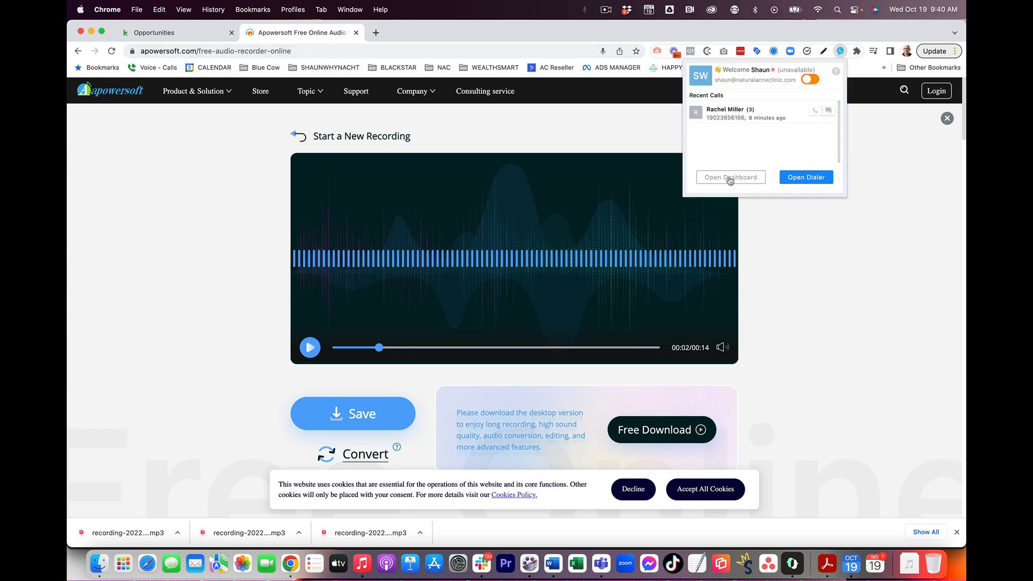
left_click(730, 177)
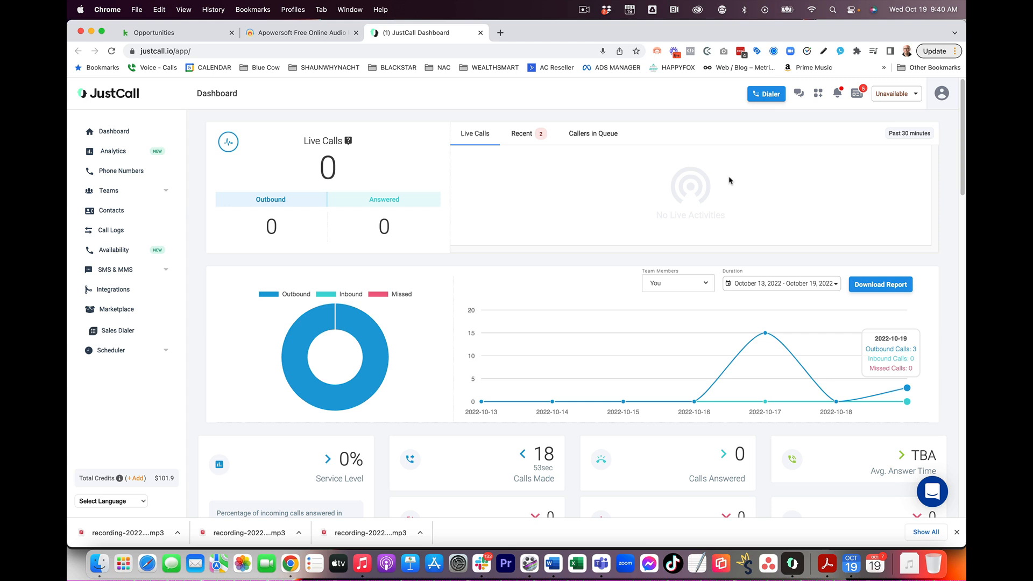
mouse_move(114, 172)
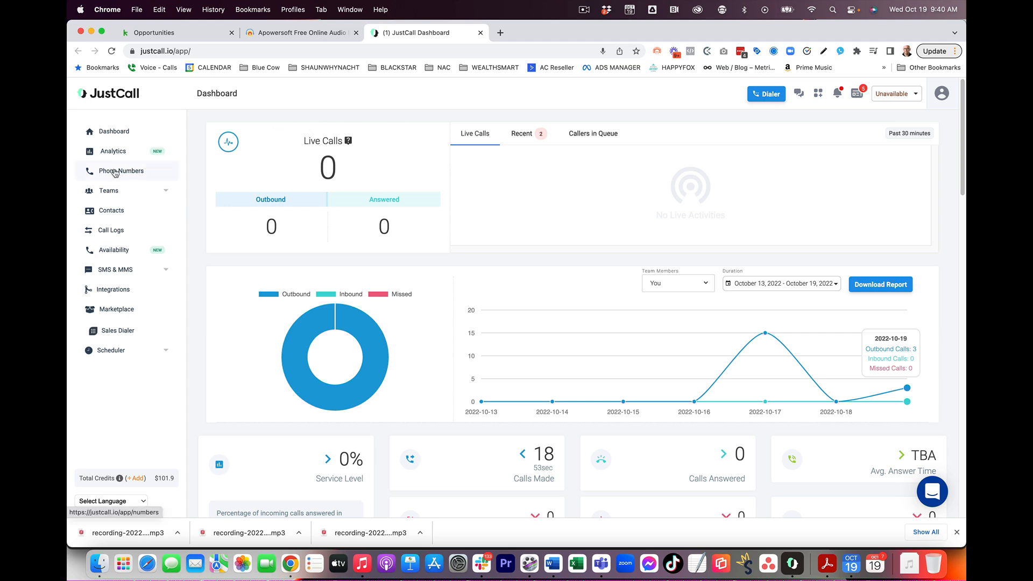
left_click(120, 171)
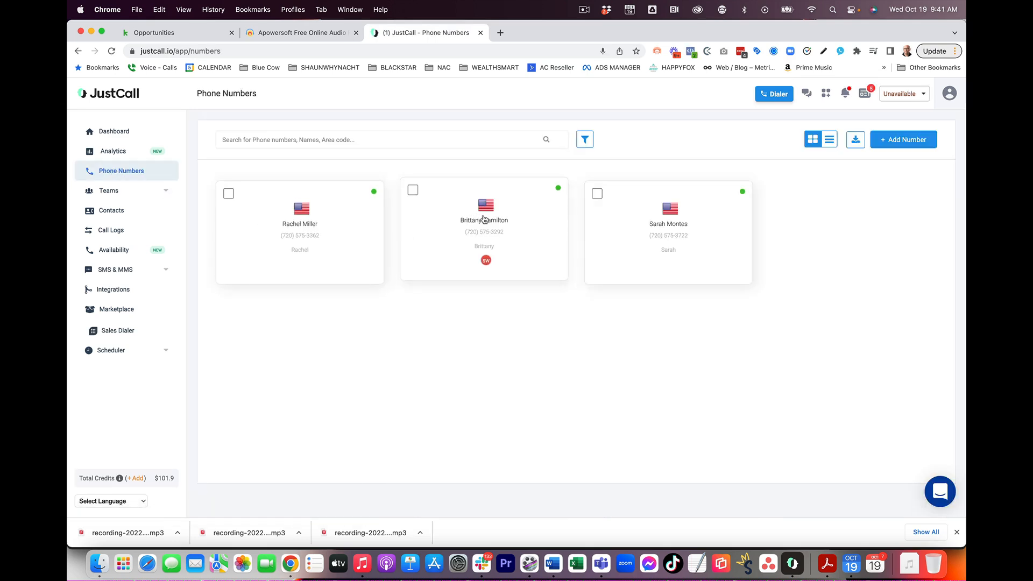
left_click(485, 221)
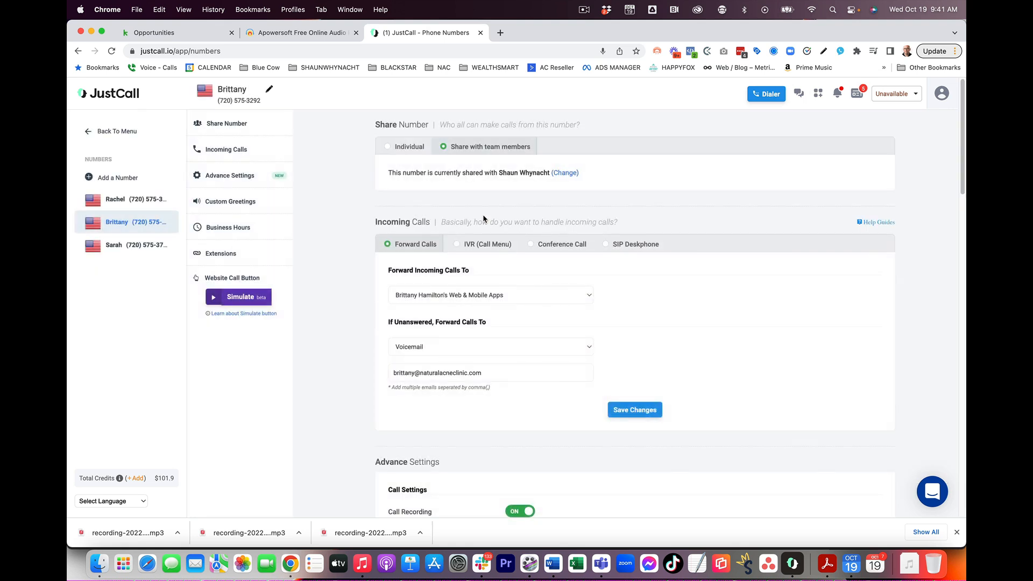
mouse_move(580, 281)
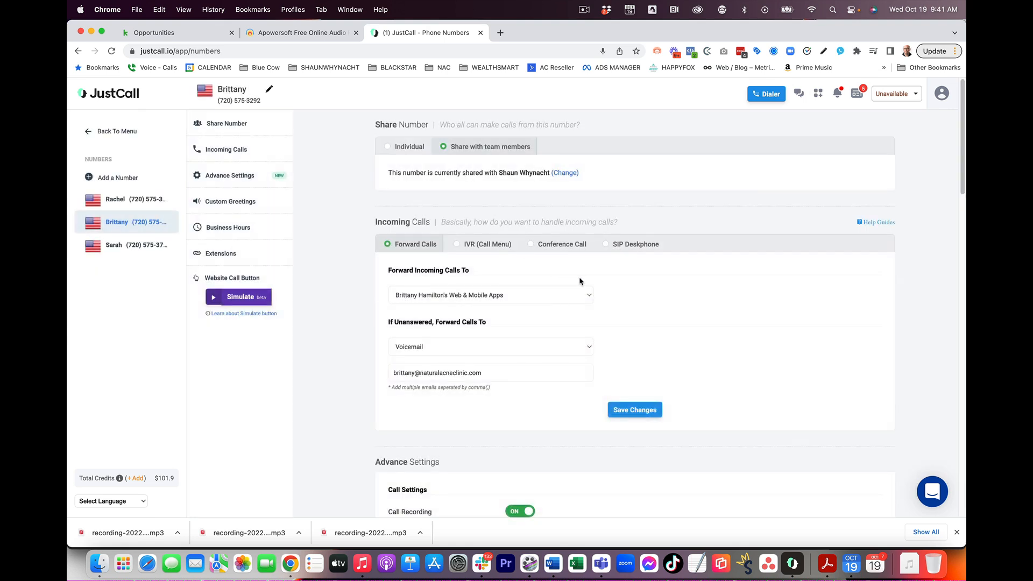
mouse_move(233, 206)
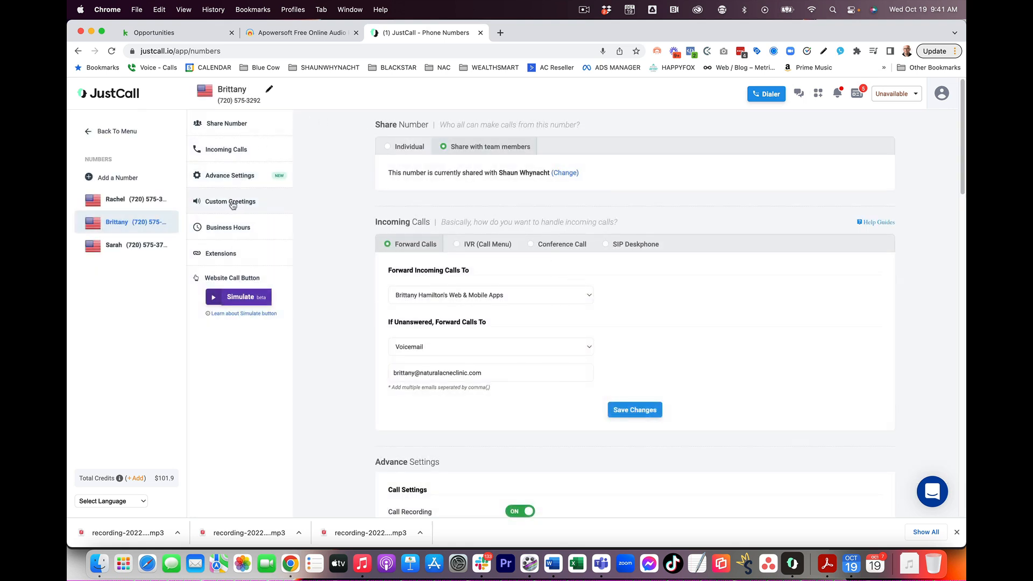
Step: Add a new Custom Greetings voicemail message using the Upload custom mp3 option
left_click(231, 201)
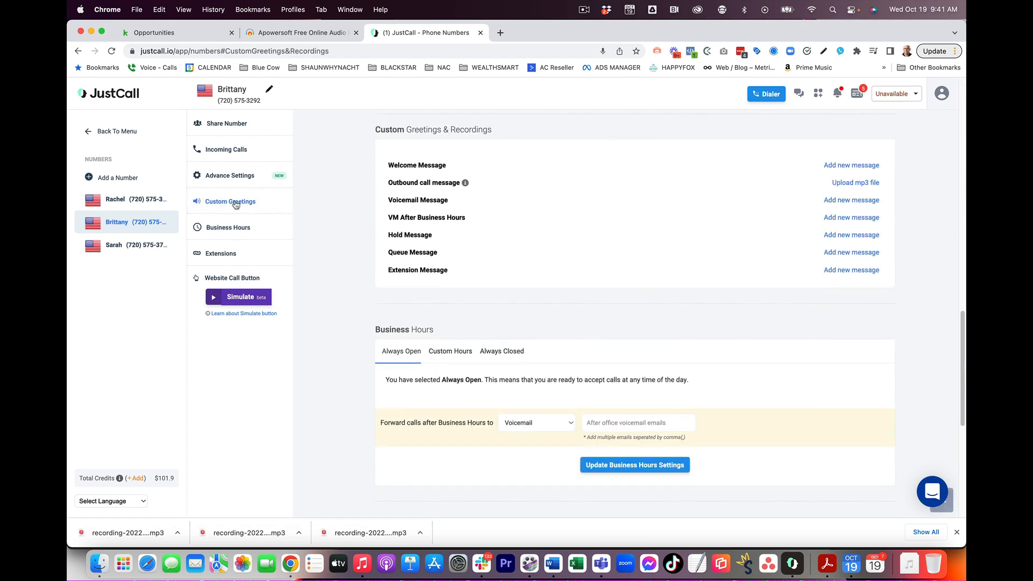
mouse_move(423, 271)
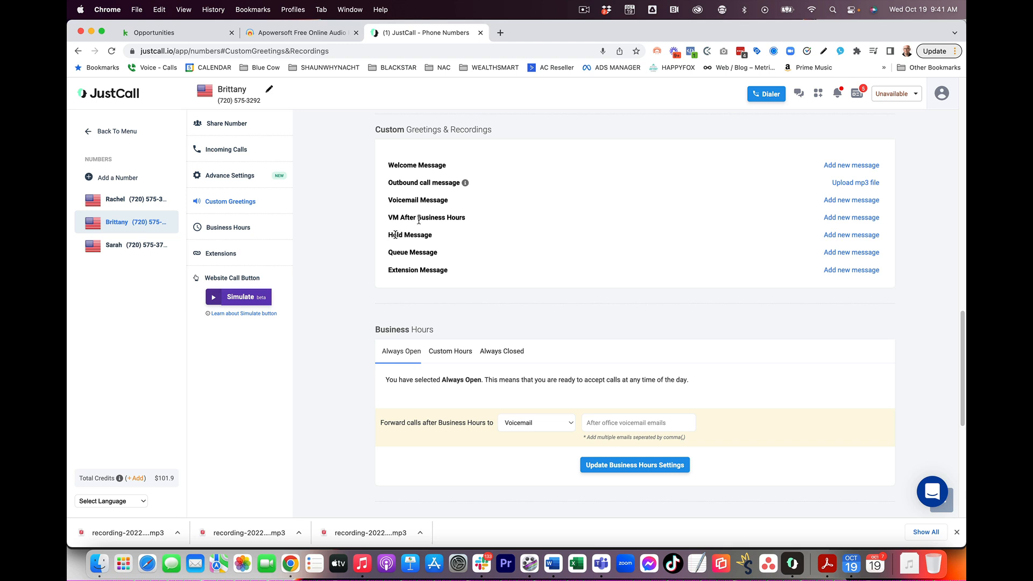
mouse_move(860, 201)
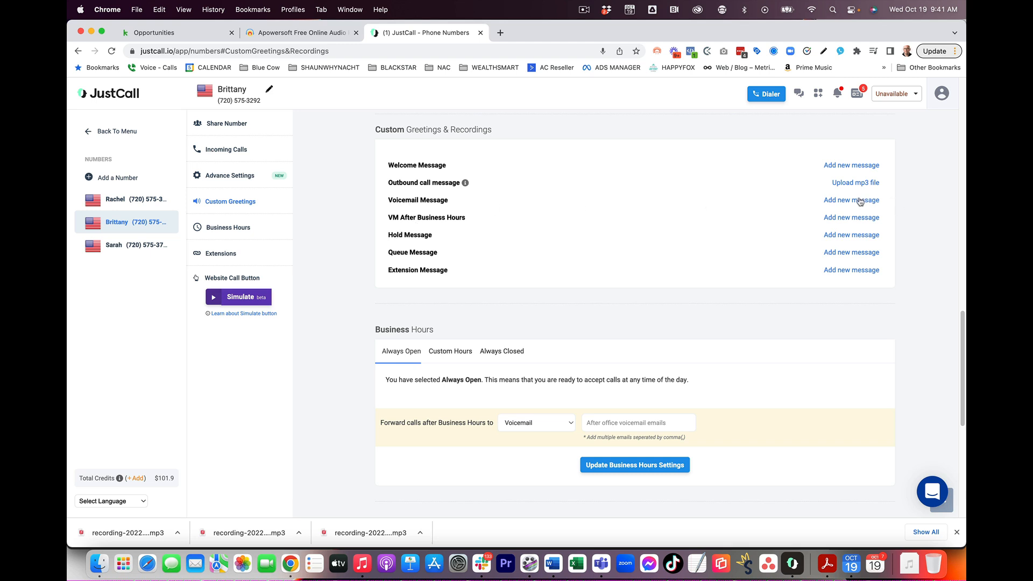
left_click(851, 201)
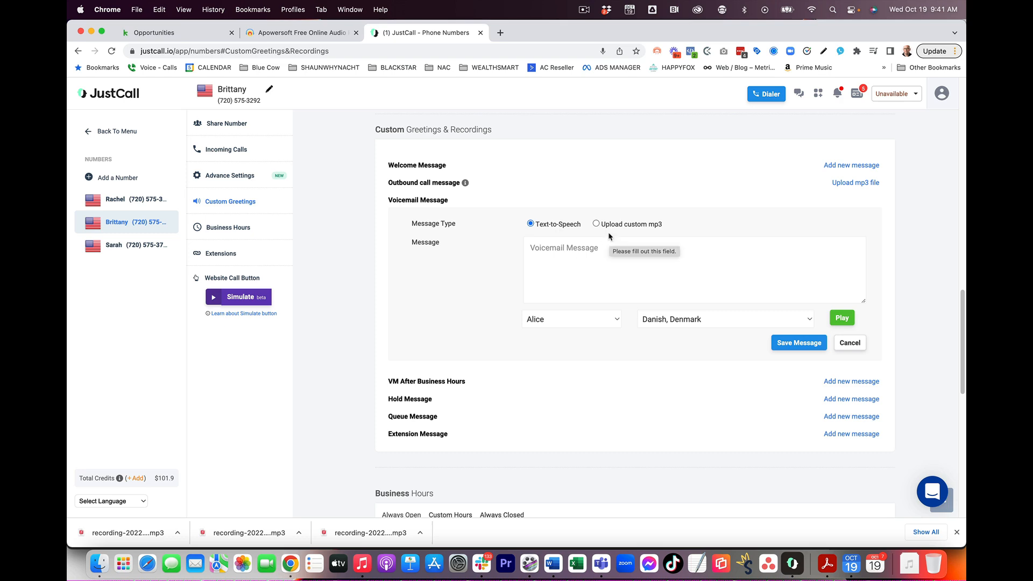
left_click(595, 224)
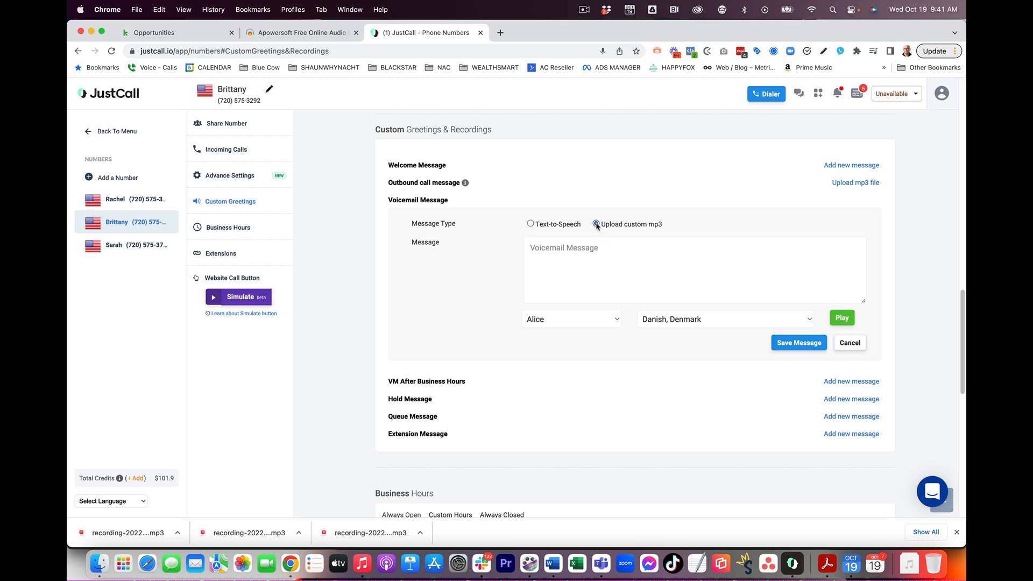
left_click(596, 224)
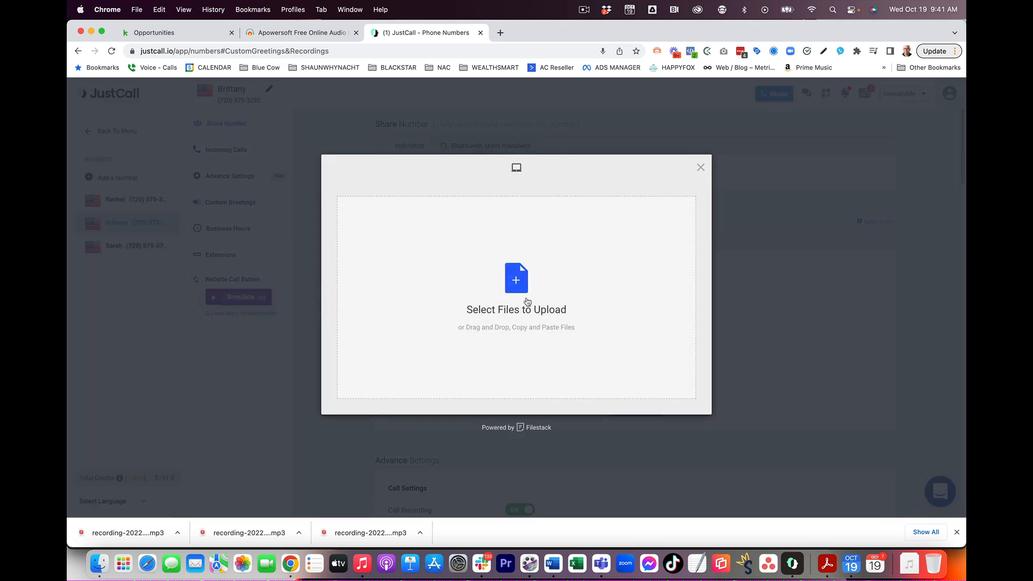
left_click(516, 279)
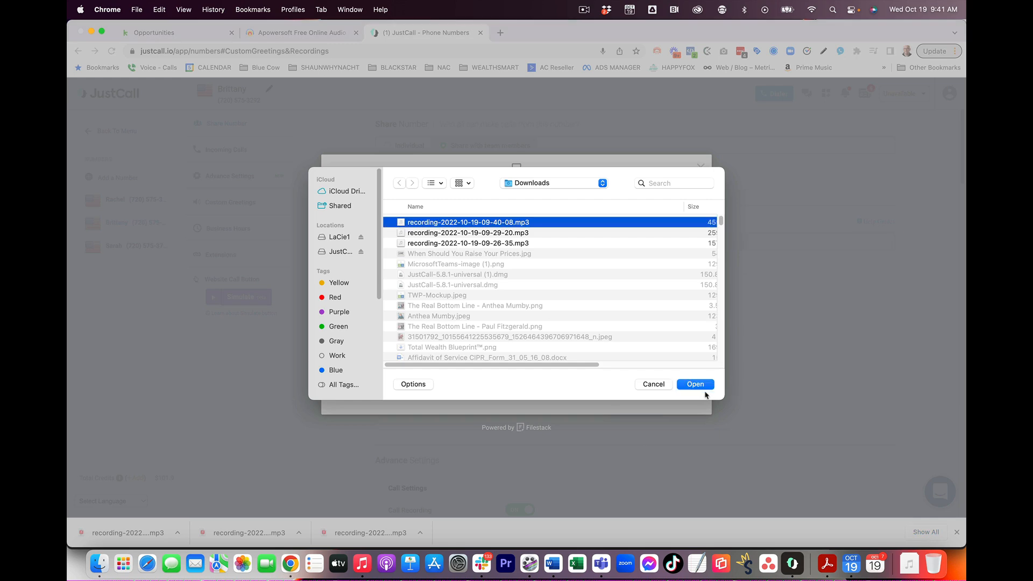
left_click(695, 385)
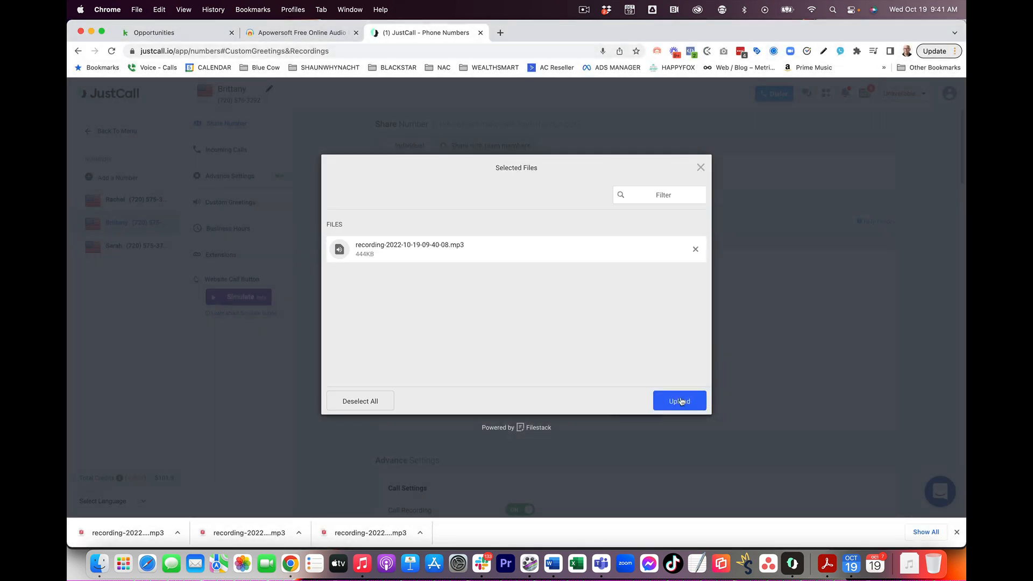
left_click(680, 400)
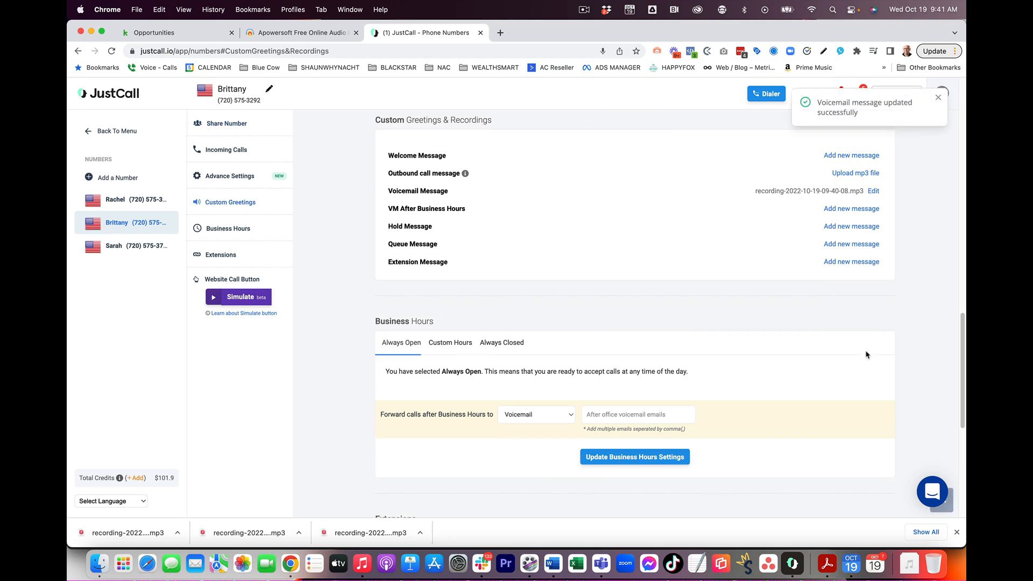
mouse_move(416, 191)
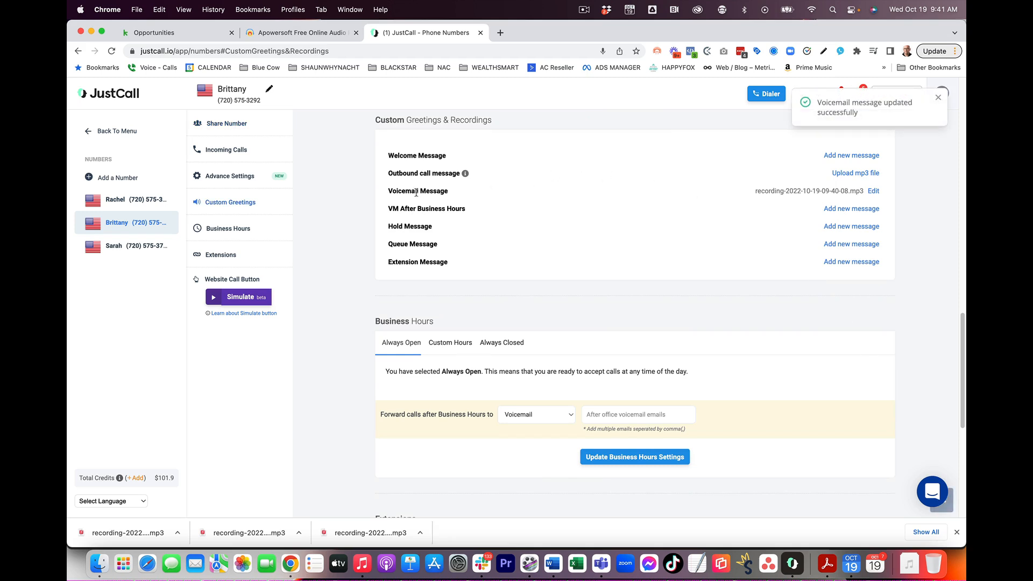
Step: Reset the voicemail message, removing the uploaded mp3 after confirming the warning
left_click(874, 191)
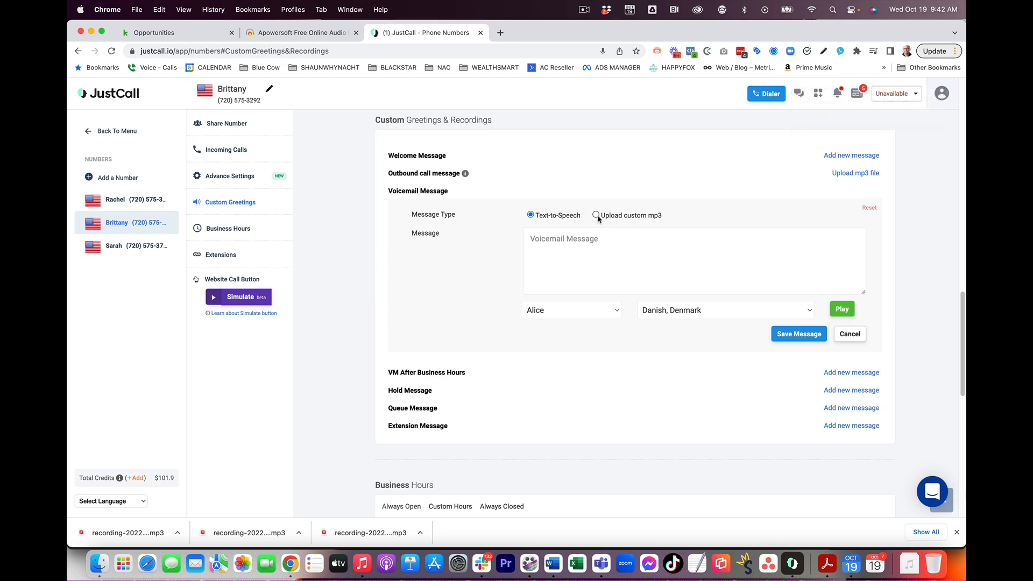
left_click(595, 215)
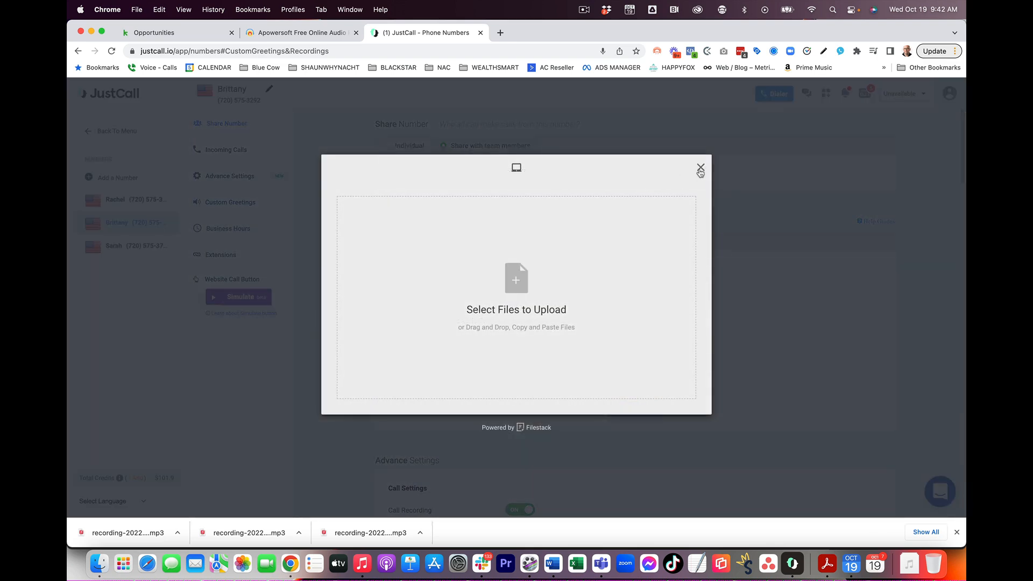
left_click(700, 167)
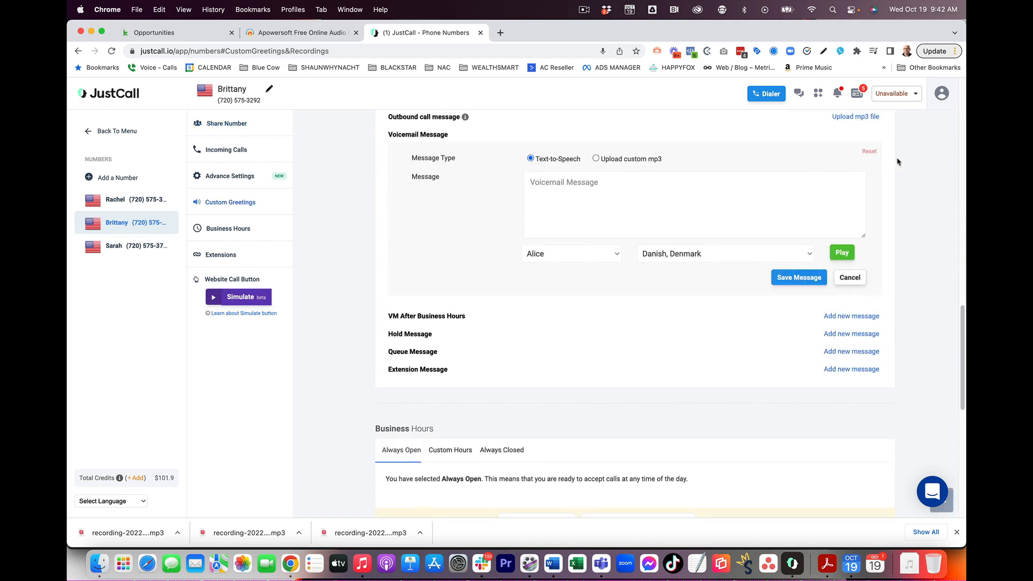
left_click(870, 151)
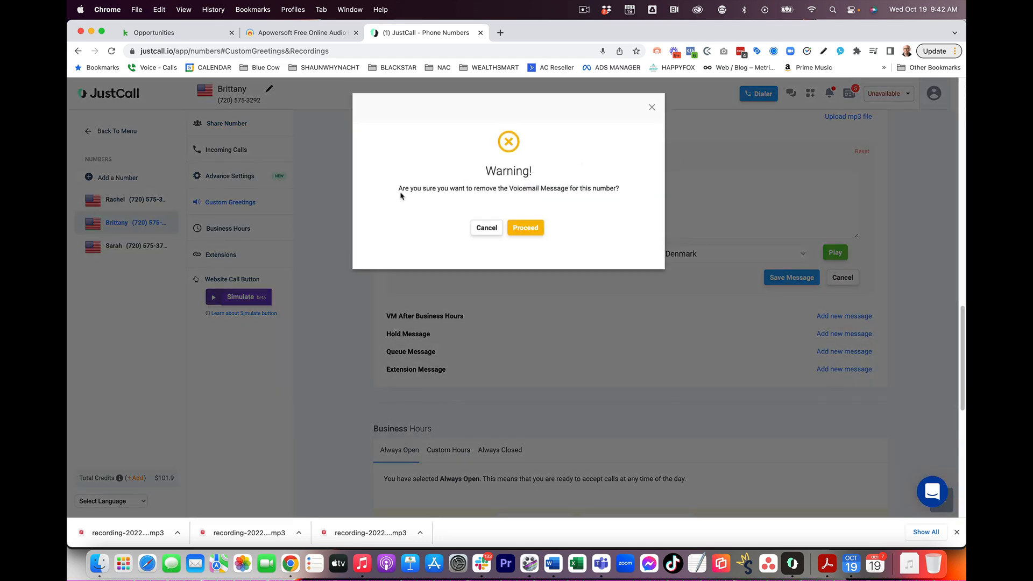
mouse_move(567, 191)
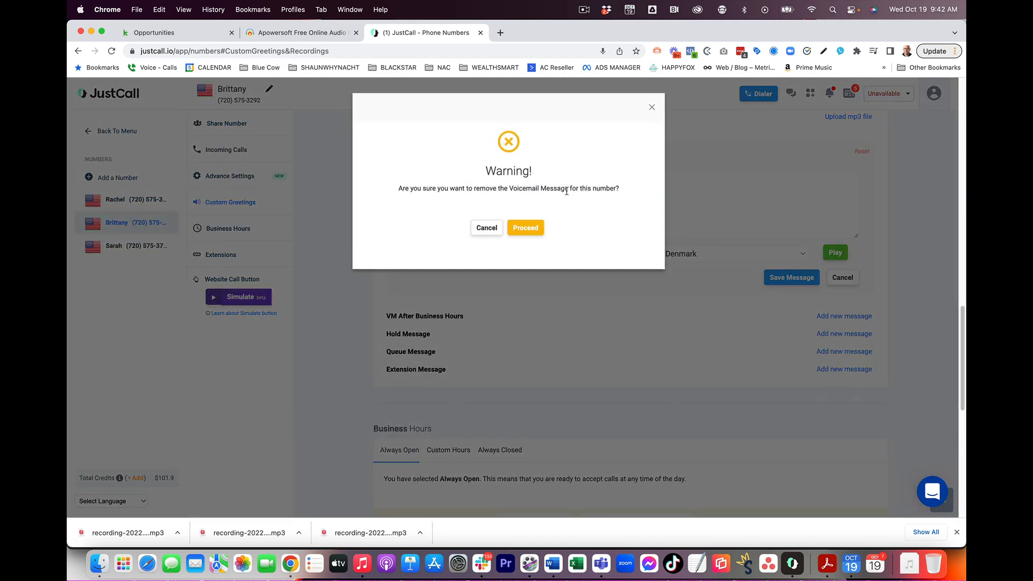
left_click(525, 227)
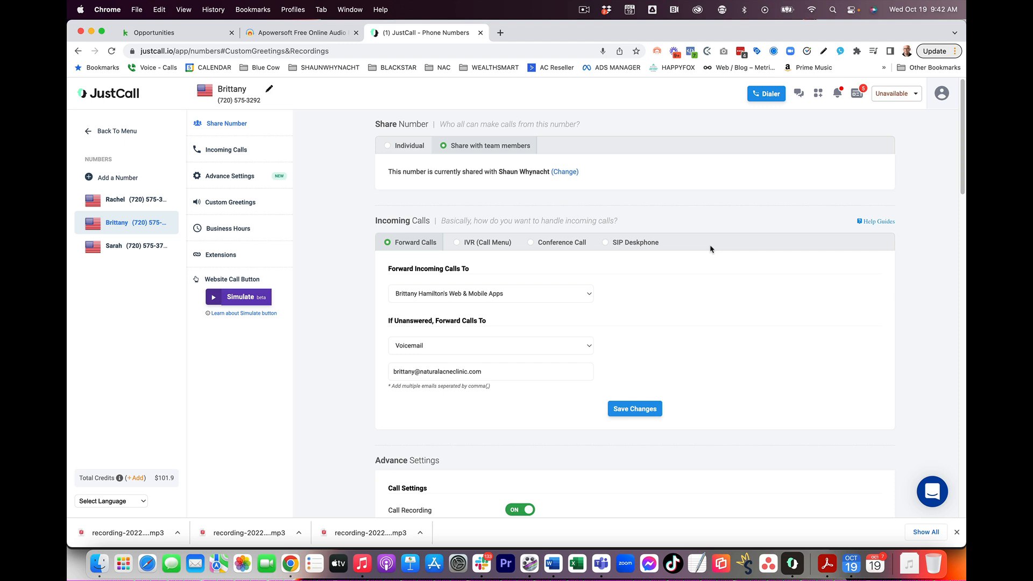
Step: Open account Settings from the profile menu and go to Voicemail Drop
left_click(942, 93)
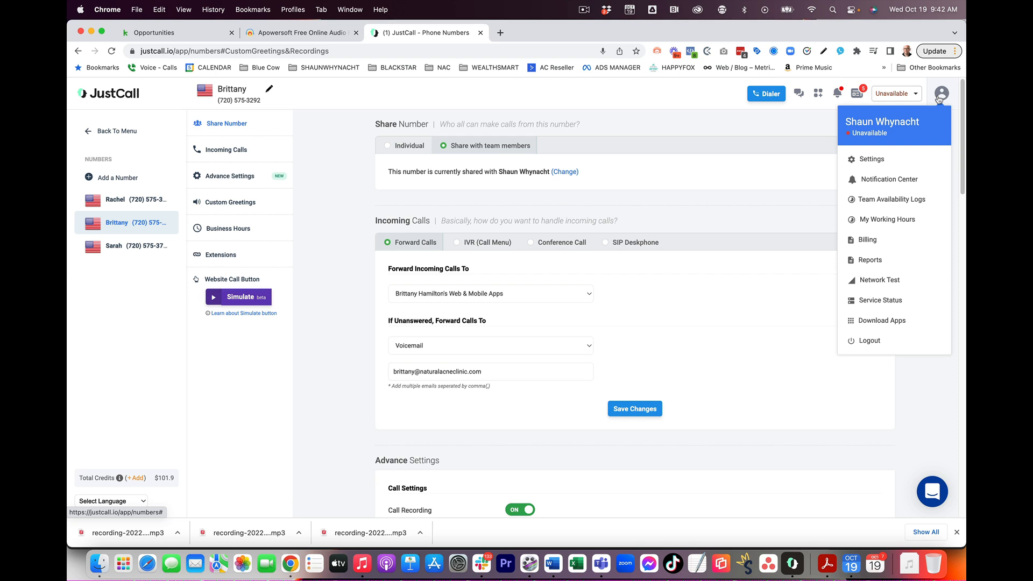
left_click(868, 159)
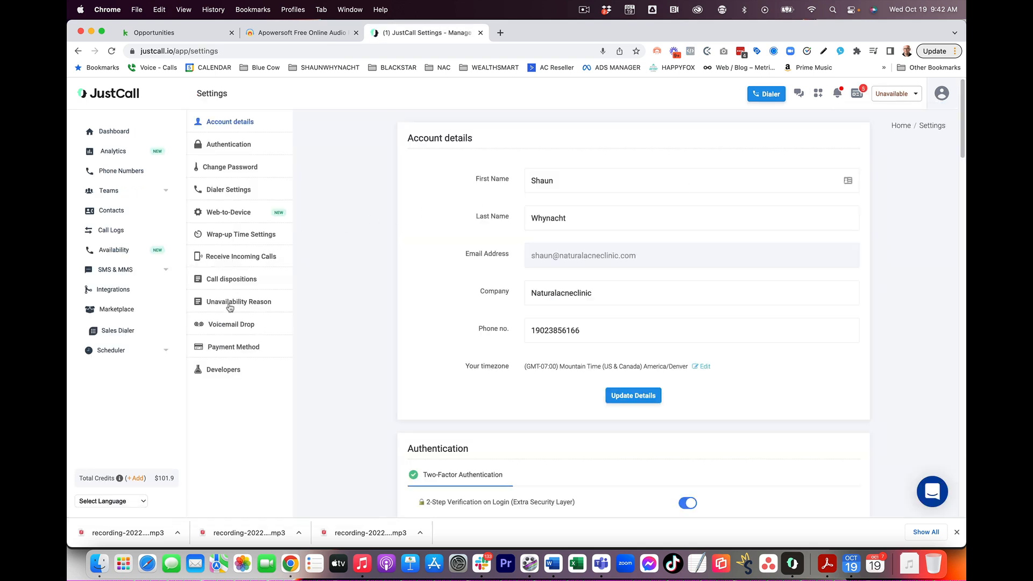
mouse_move(231, 325)
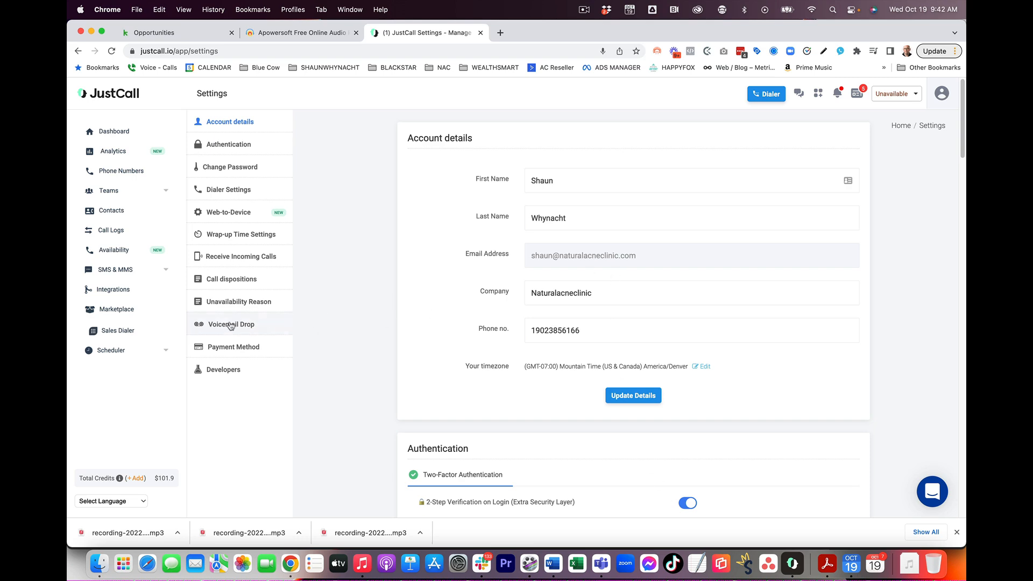
left_click(231, 324)
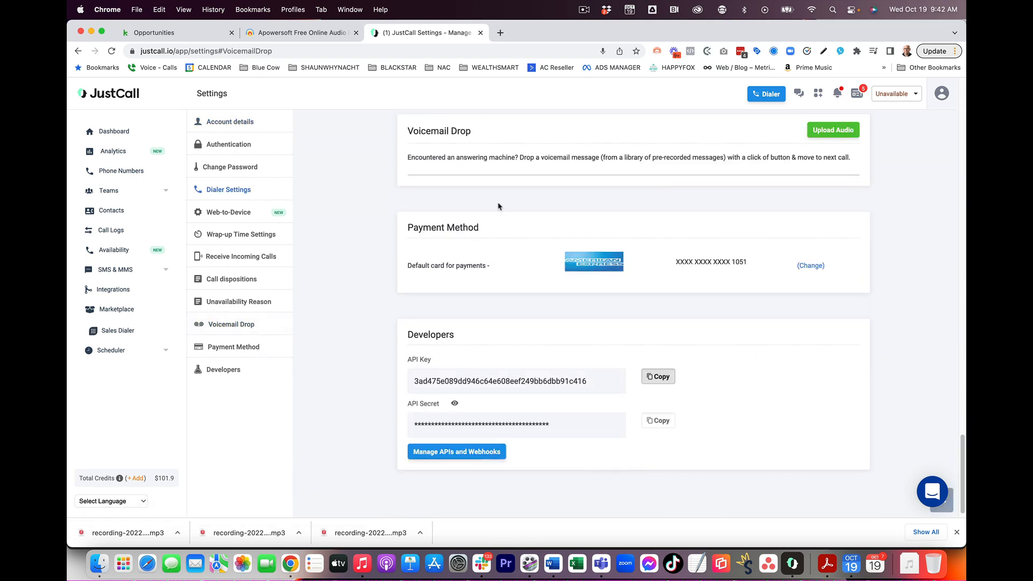
mouse_move(838, 130)
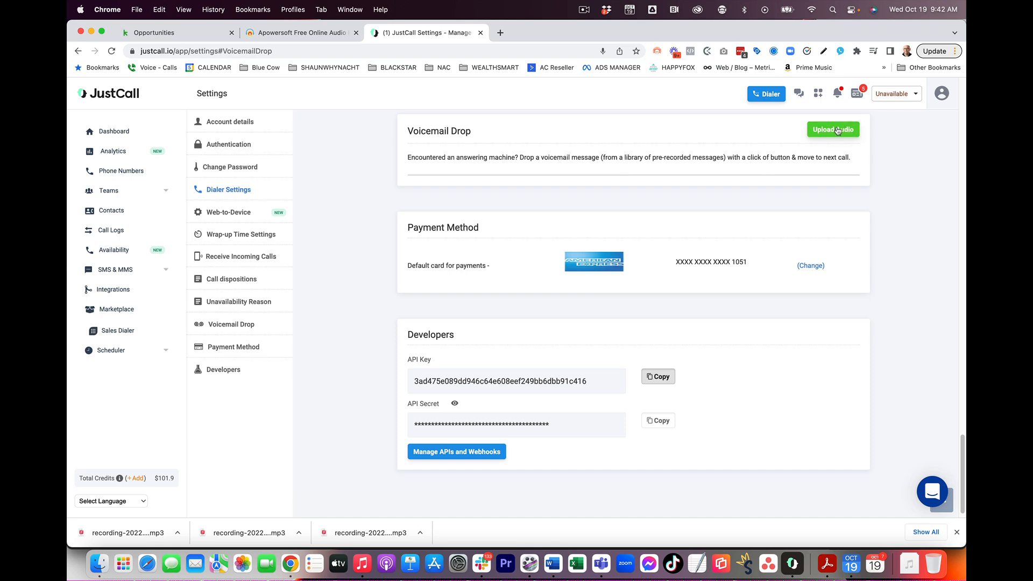
Step: Upload the recorded mp3 as voicemail drop 'VM - Basic Call Back'
left_click(834, 129)
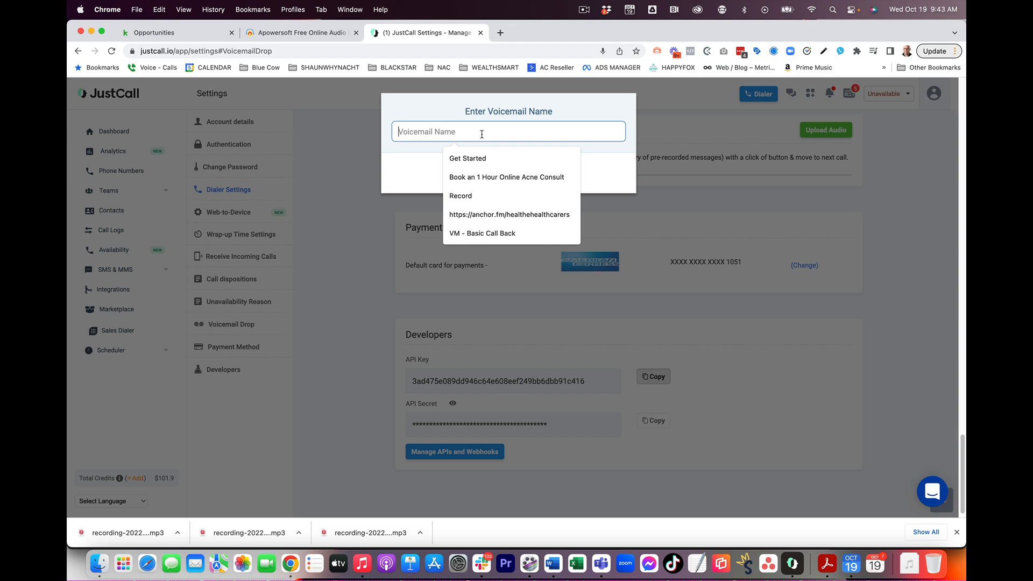
left_click(482, 233)
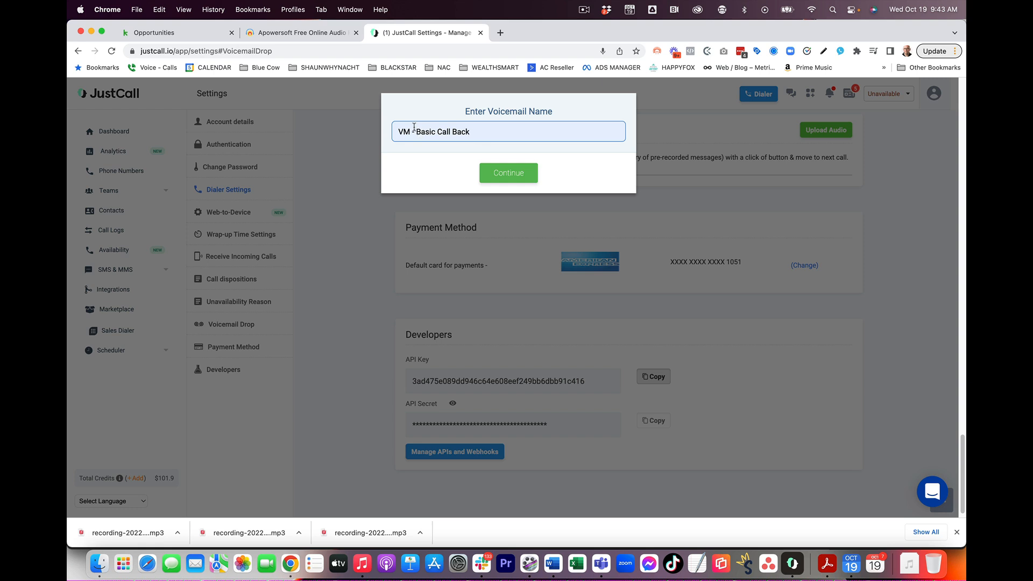
left_click(508, 173)
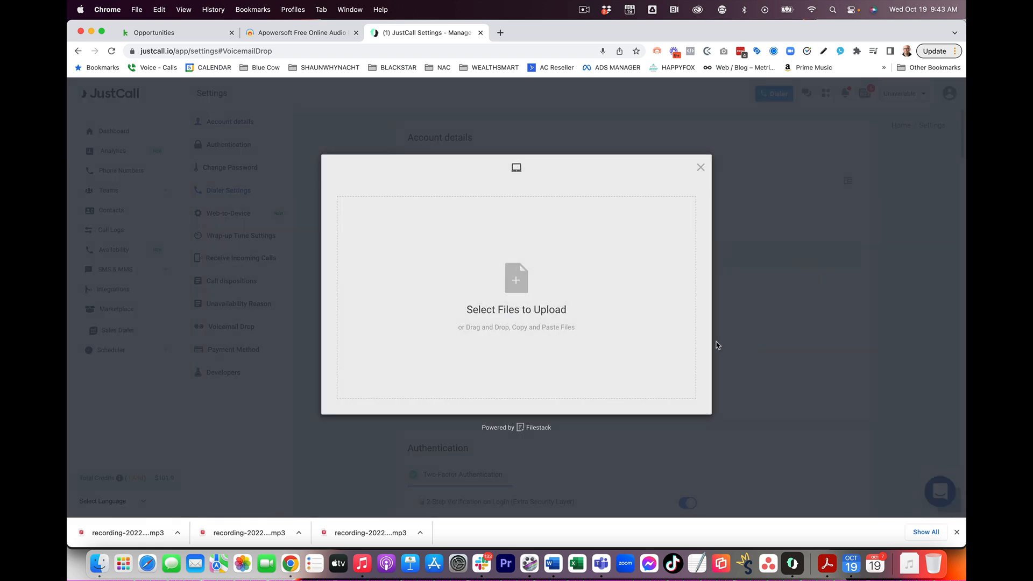
left_click(516, 279)
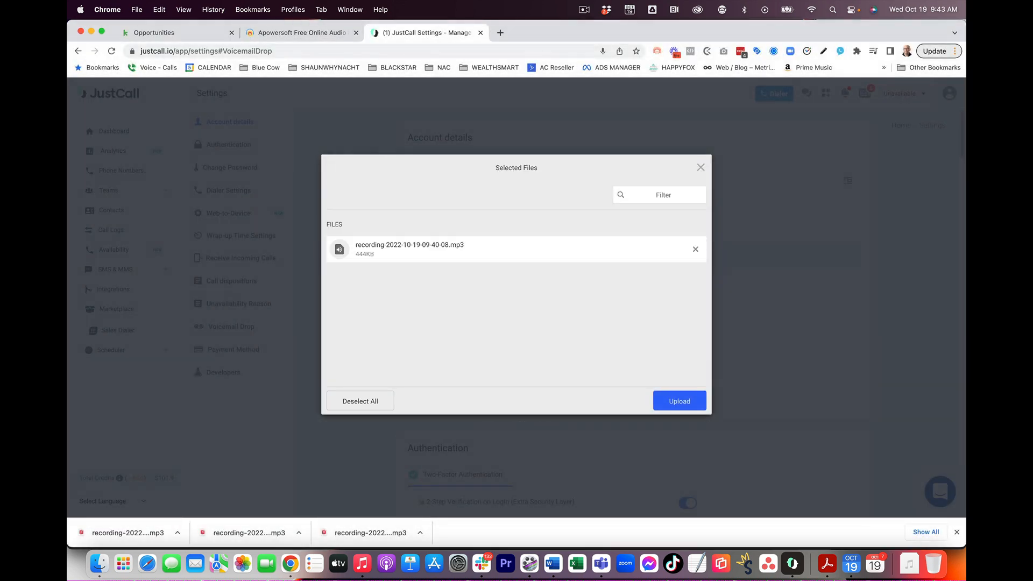
left_click(680, 401)
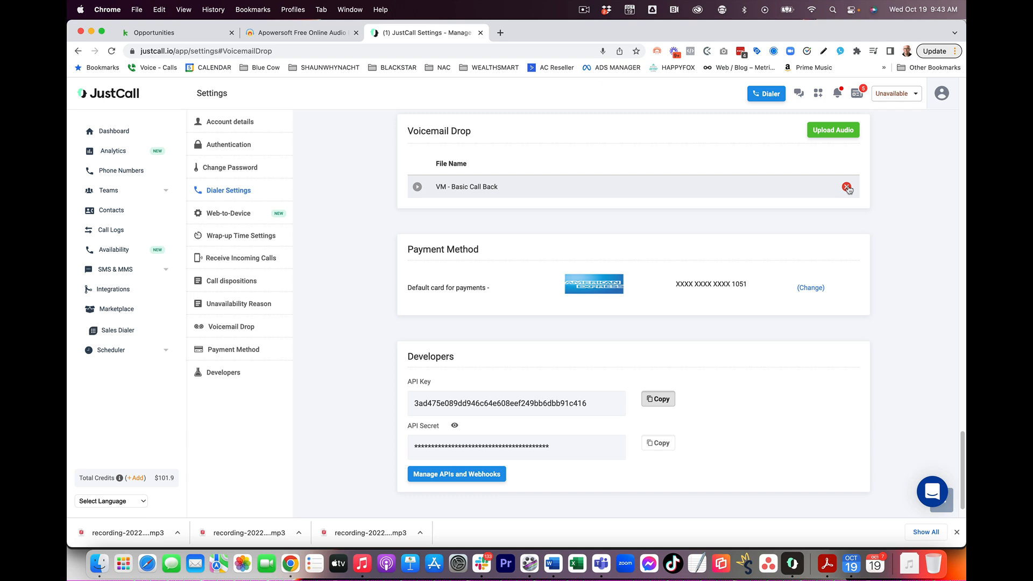
mouse_move(783, 129)
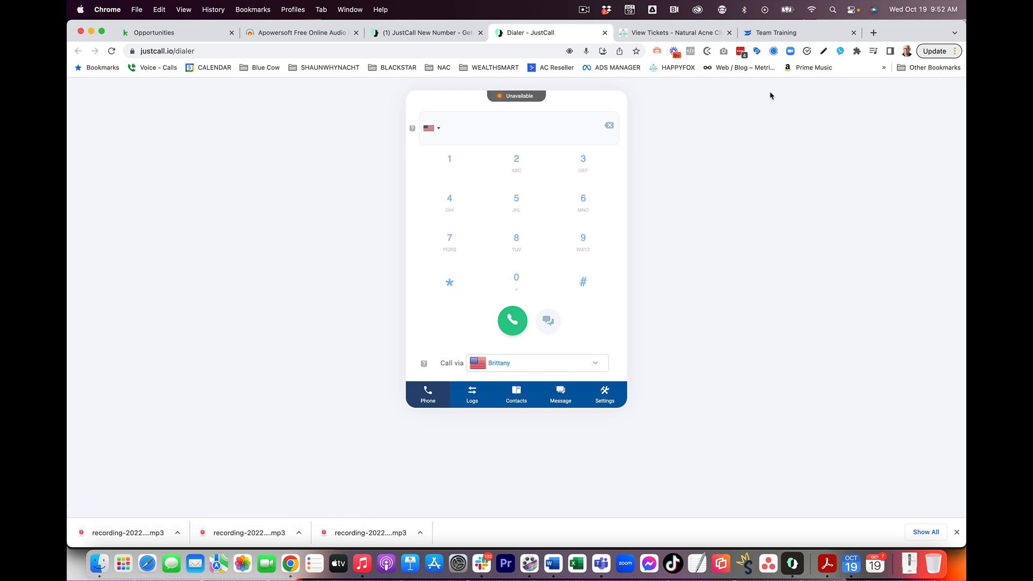
left_click(478, 128)
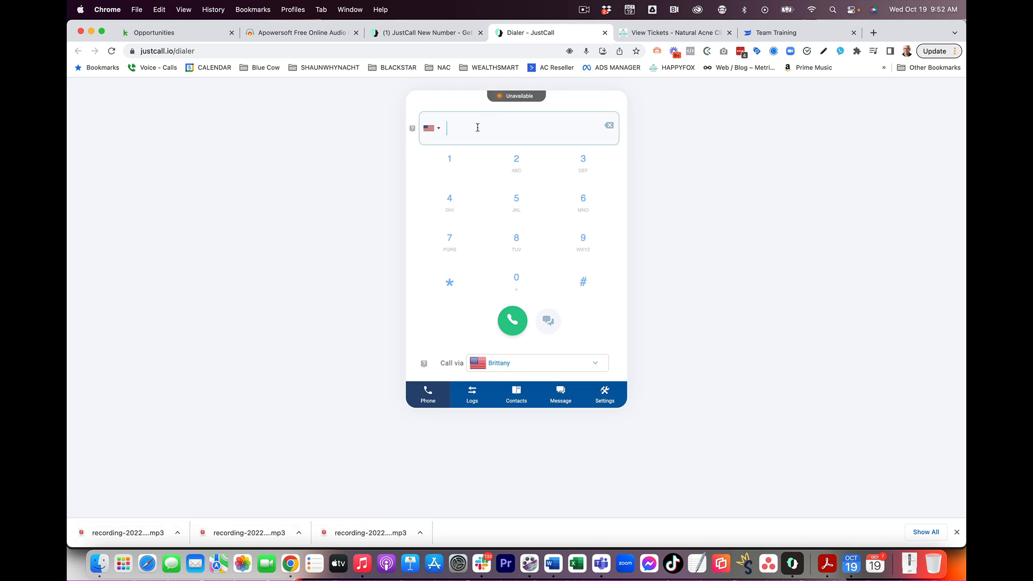
type("1902")
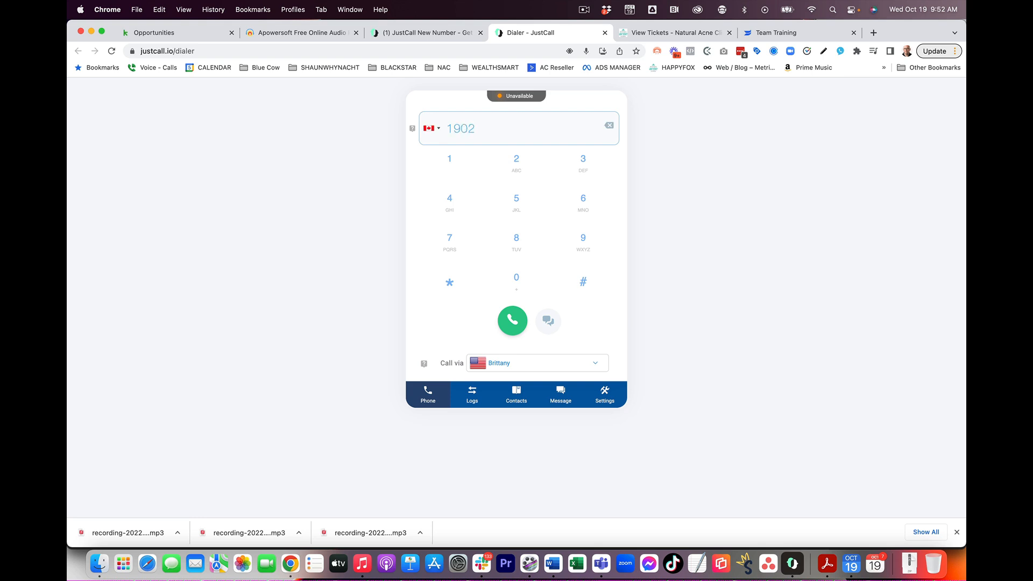
type("3856166")
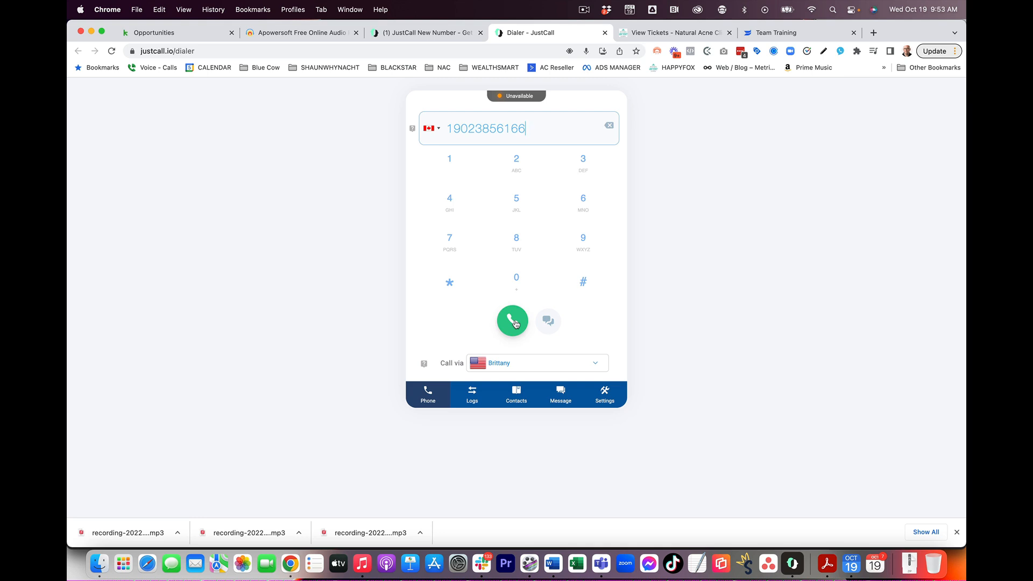
left_click(513, 322)
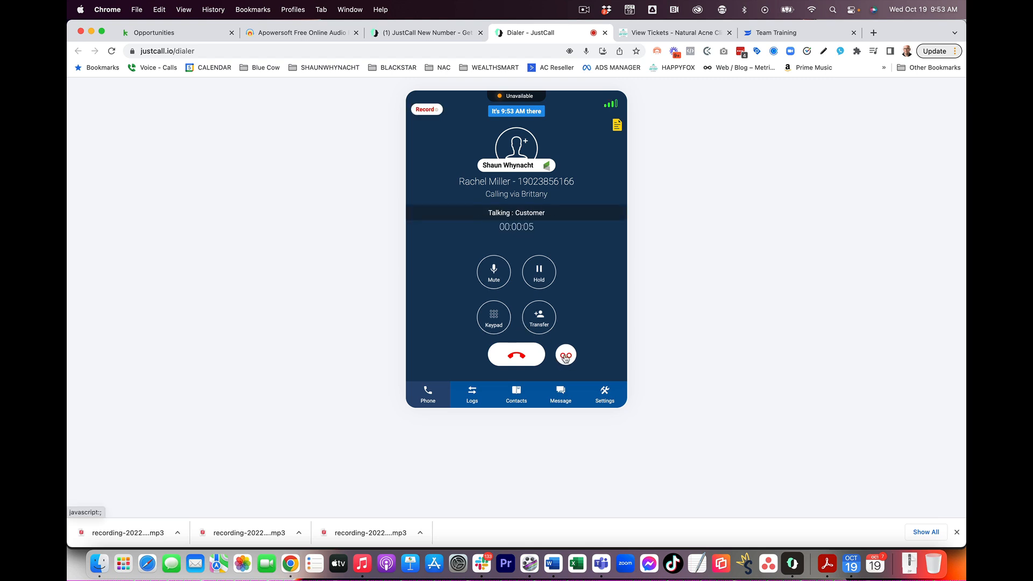
left_click(566, 354)
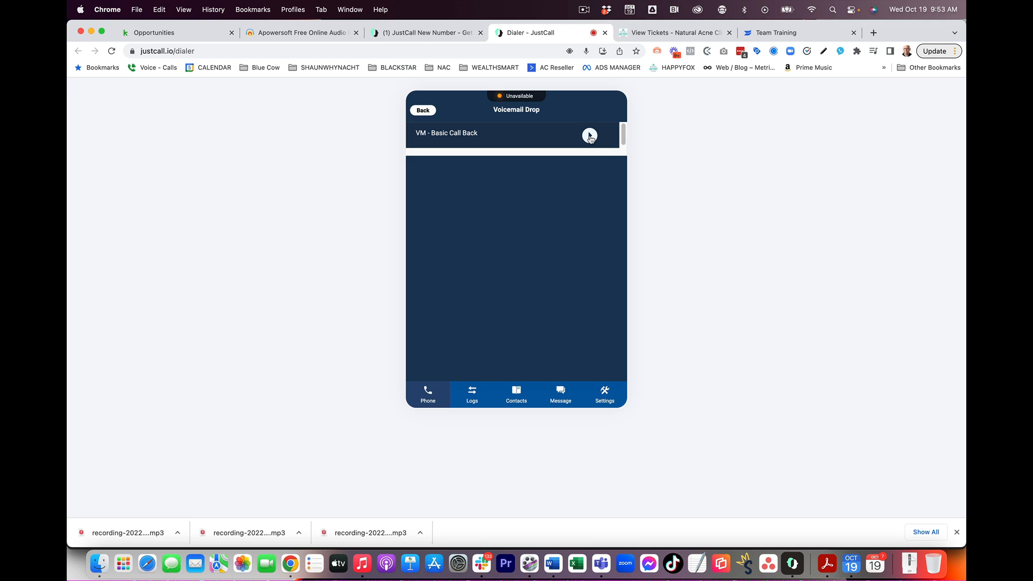
Step: Drop the 'VM - Basic Call Back' voicemail into the live call
left_click(590, 135)
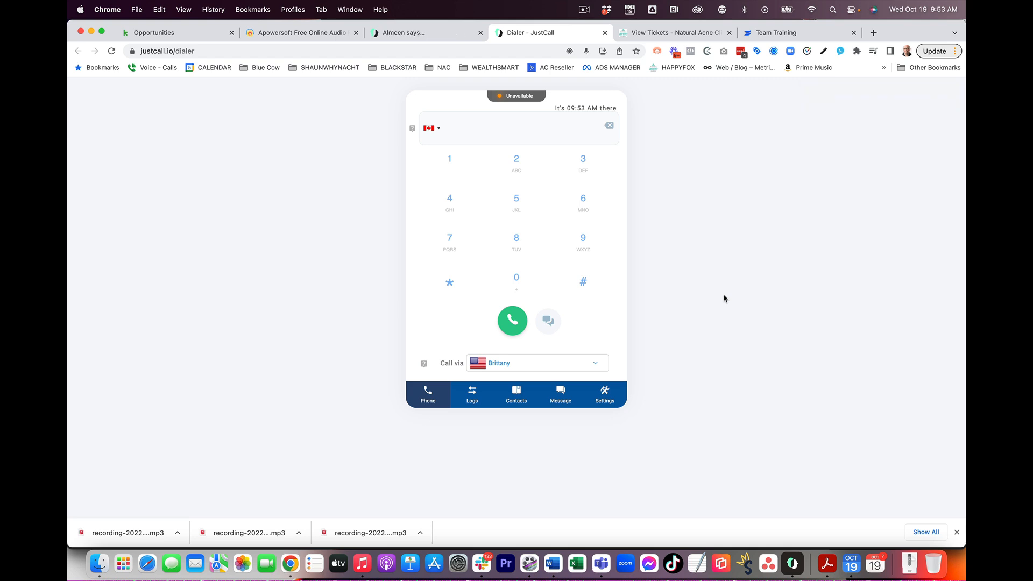
mouse_move(734, 263)
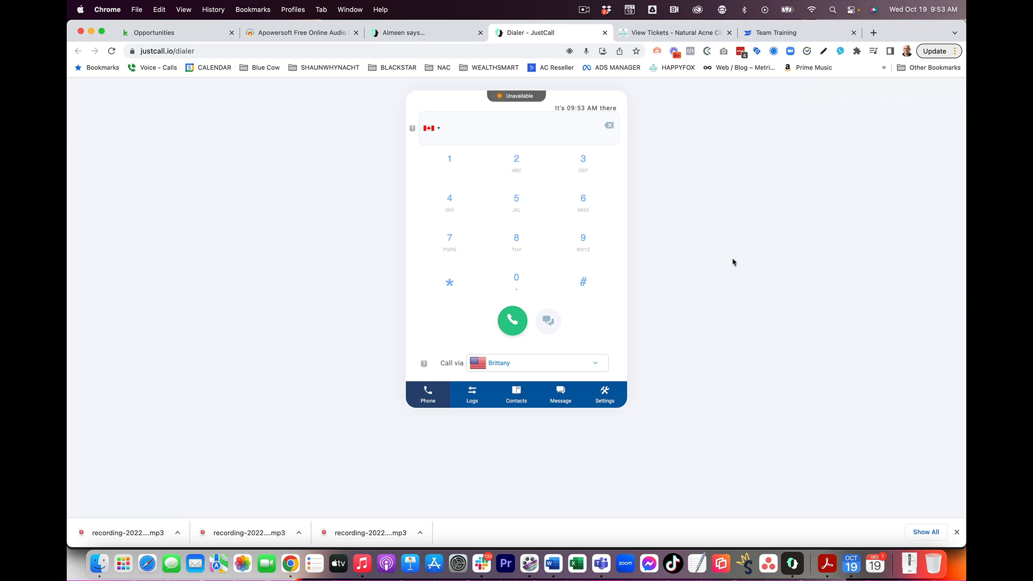